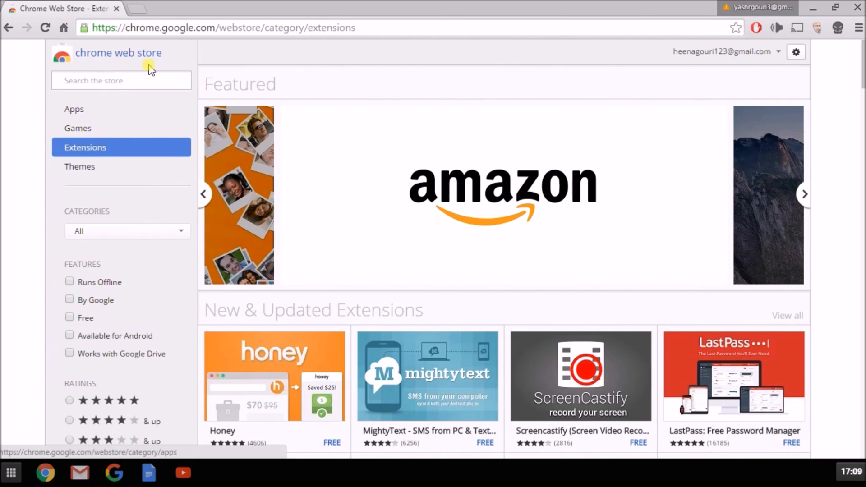
Search the Chrome Web Store for 'Hack this page' and confirm the extension listing shows it is already added.
click(121, 80)
text(Hack t)
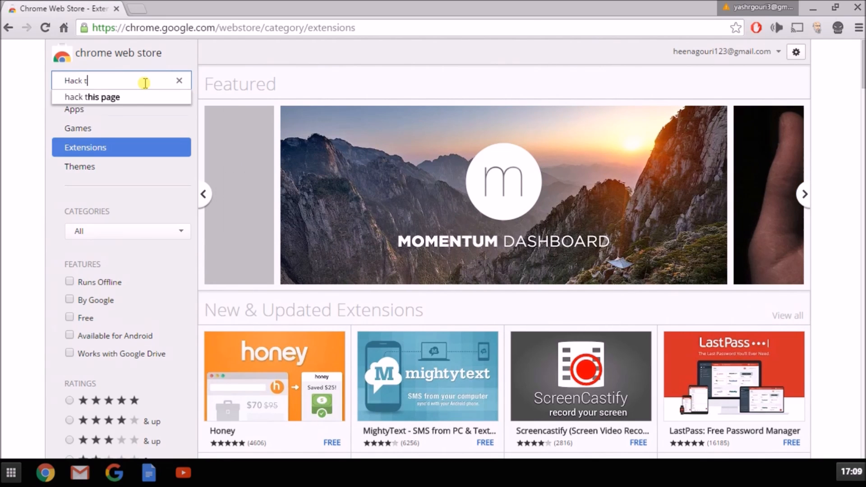
text(his page)
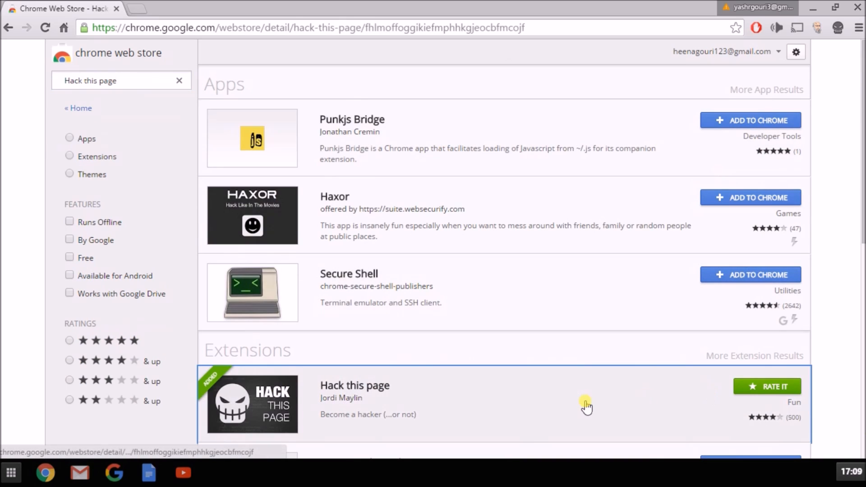
click(354, 385)
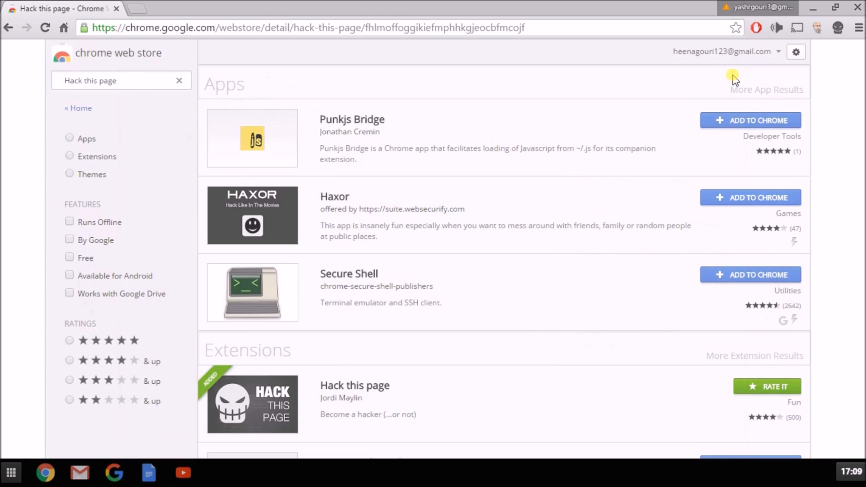
click(837, 28)
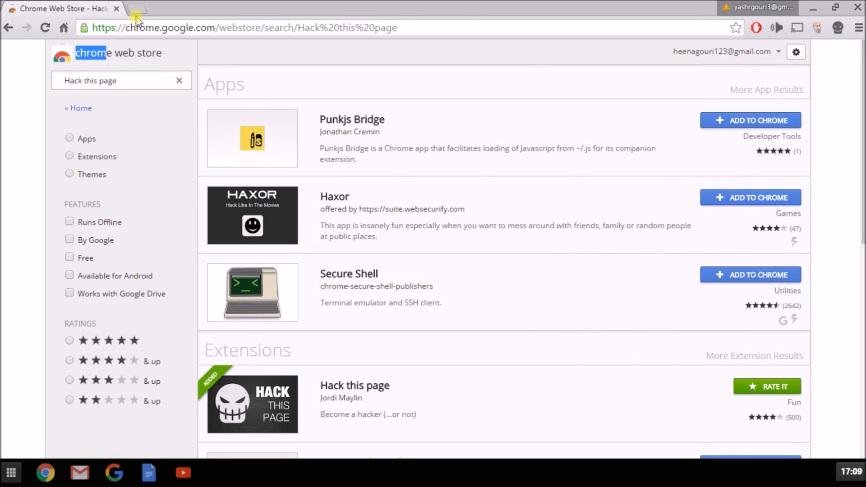
From a new tab go to the TechandCraft YouTube channel and start the subscribe-button tutorial video.
click(136, 9)
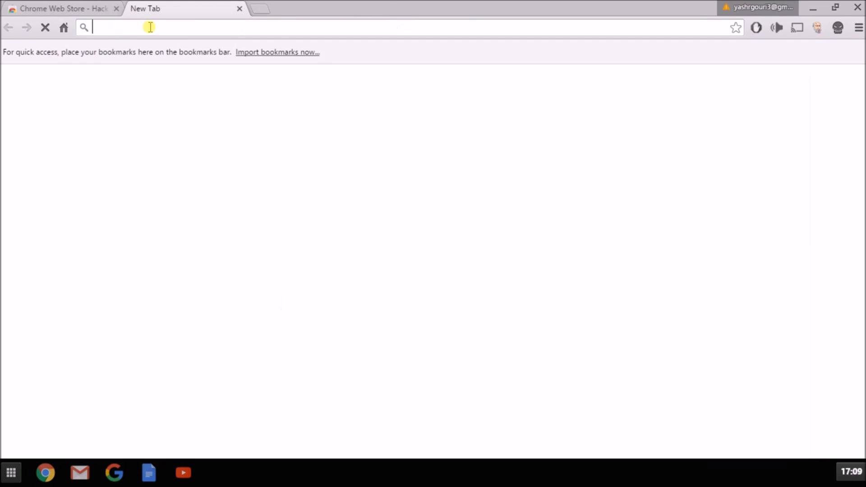
text(yout)
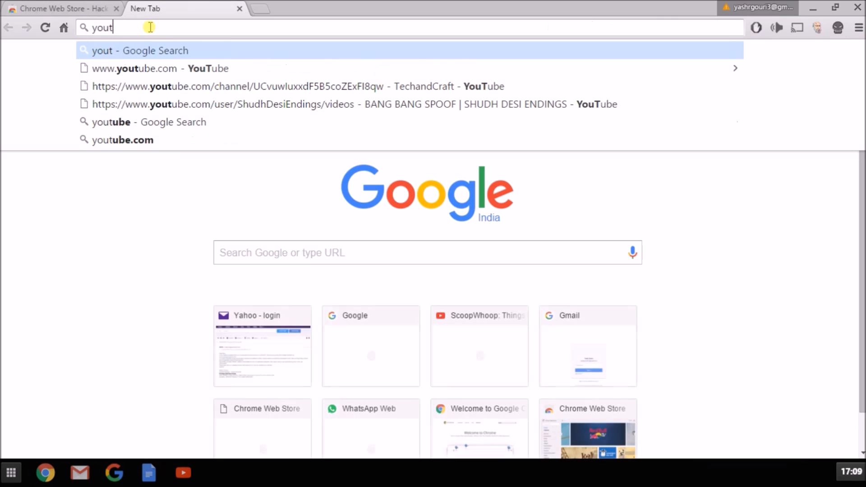
click(231, 86)
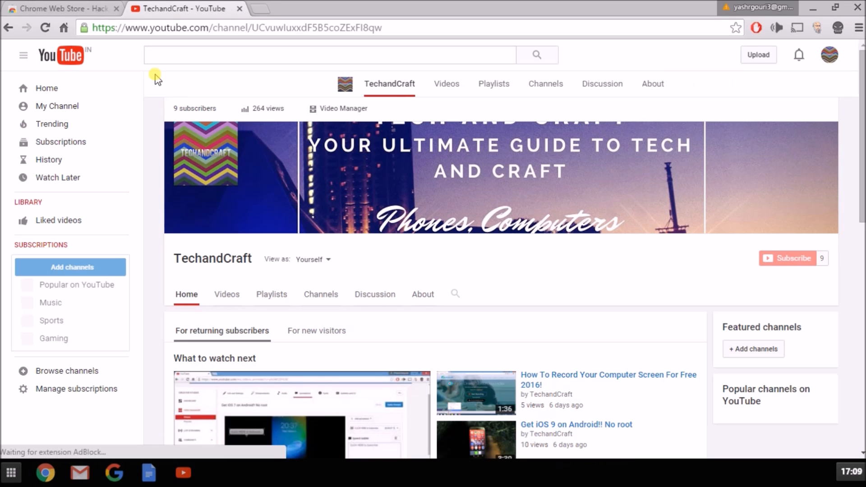
scroll(down, 3)
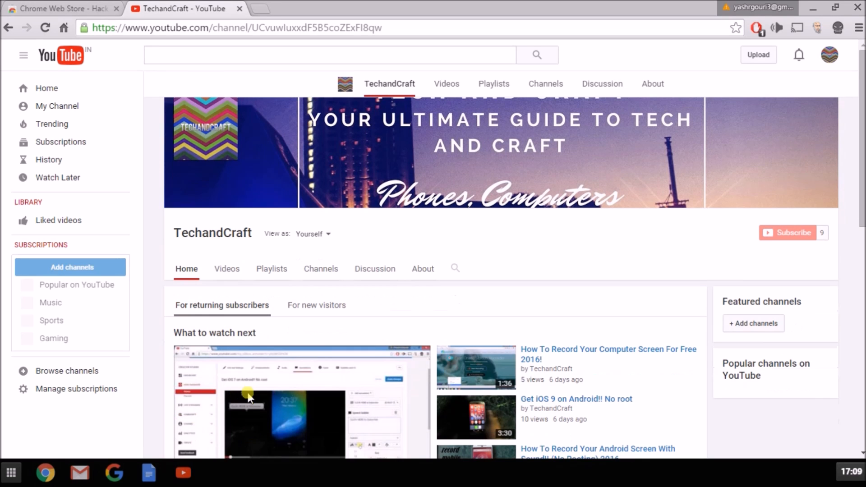
click(302, 402)
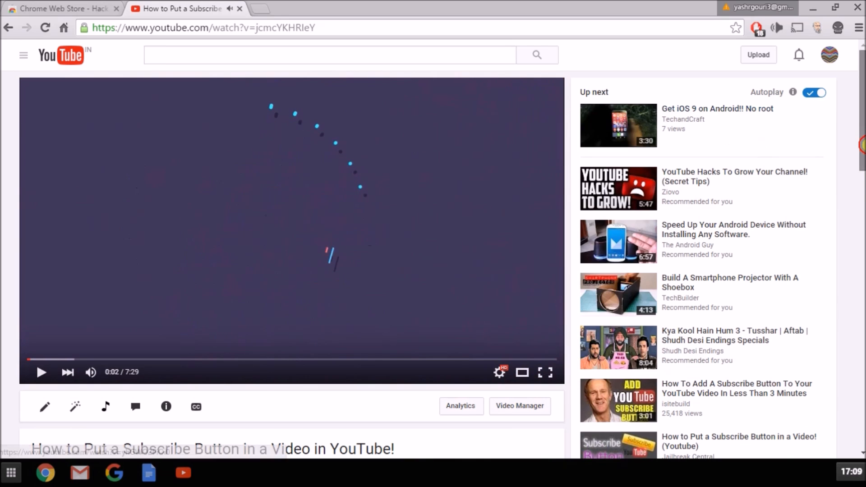
Edit the video's view count into a long string of zeros with Hack this page, then reload the page.
scroll(down, 3)
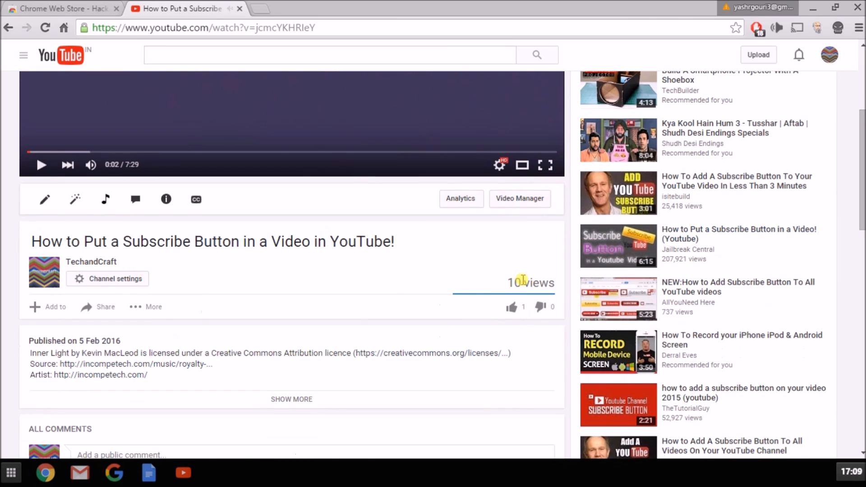
mouse_move(436, 257)
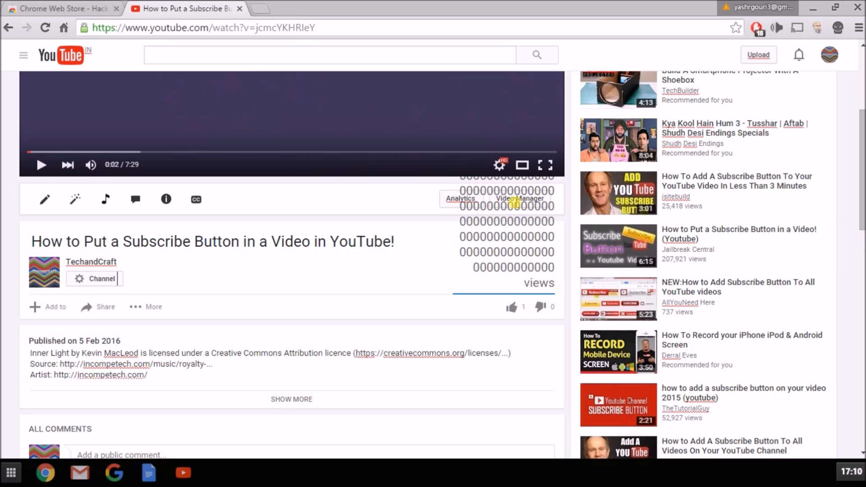
text(channel channe)
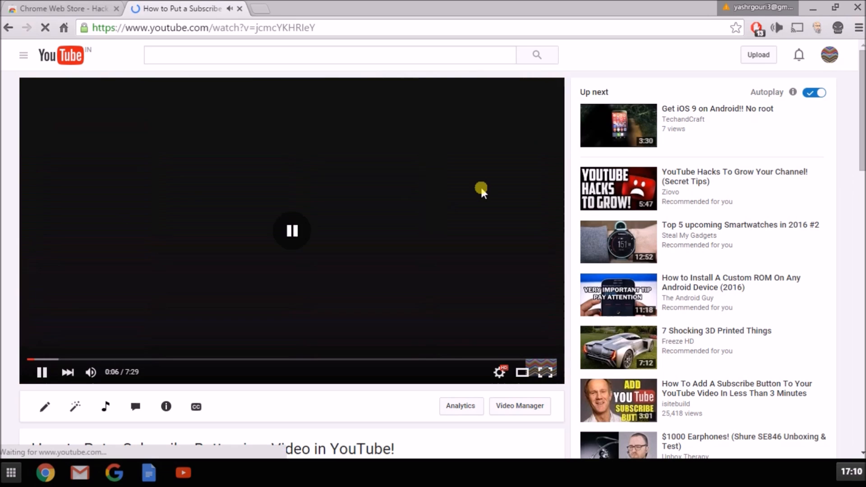
Change the view count to 546516, turn off Hack this page editing, and start typing 'THANS' in a new tab.
scroll(down, 3)
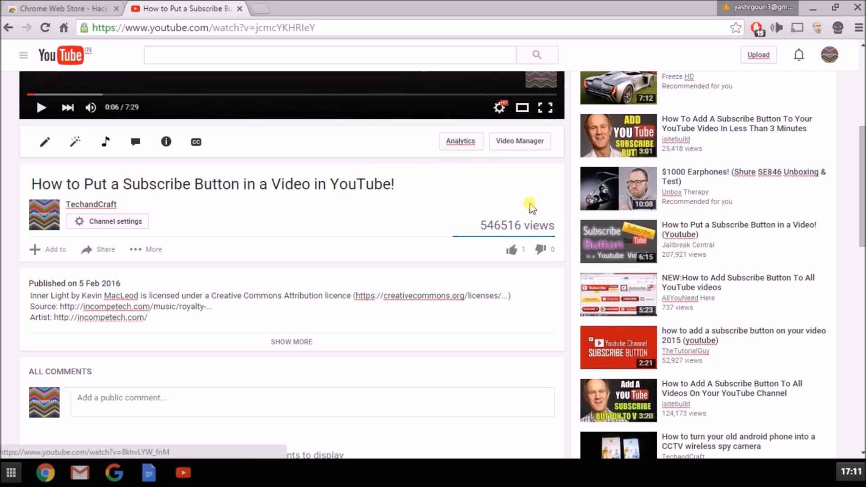
double_click(500, 224)
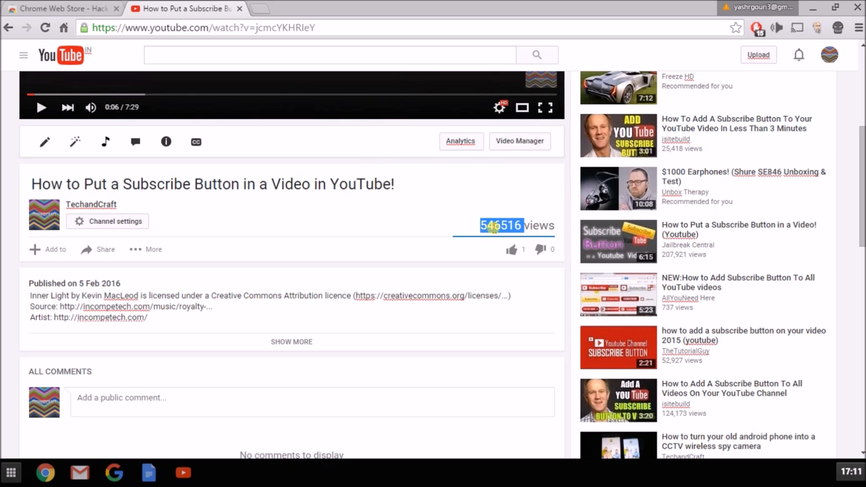
click(211, 184)
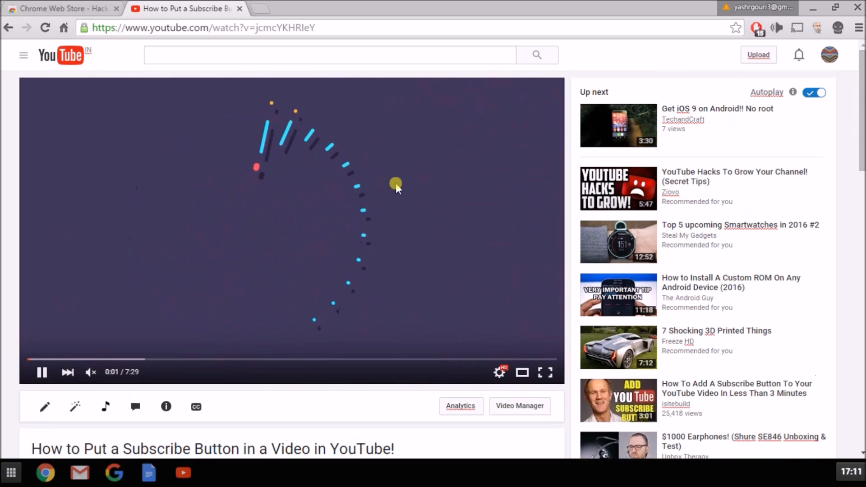
click(61, 8)
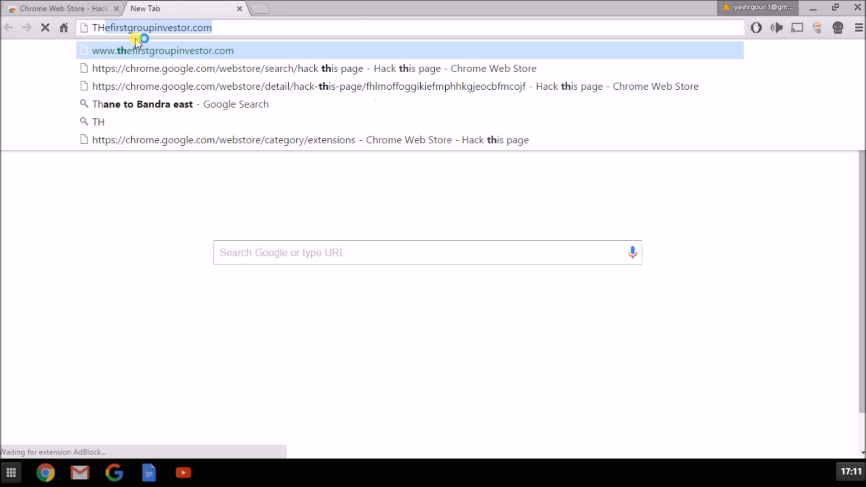
text(THANS)
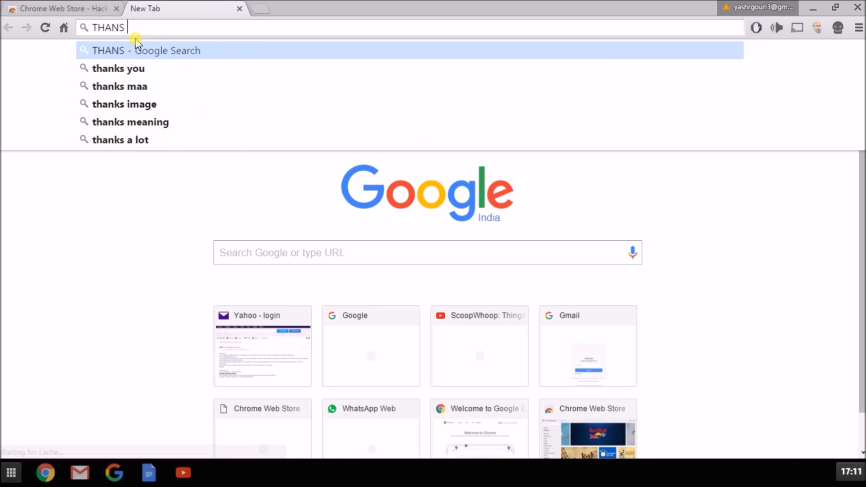